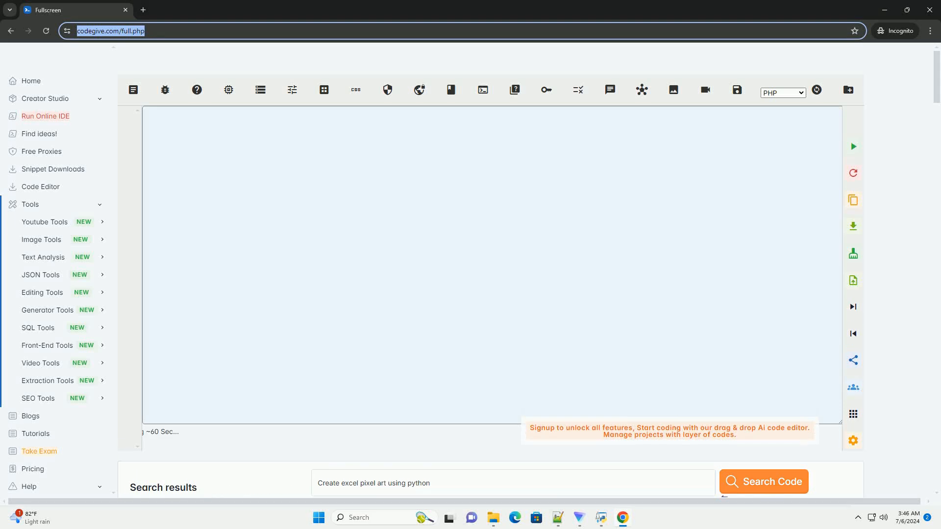
Generate the answer for 'Create excel pixel art using python' into the editor.
click(763, 482)
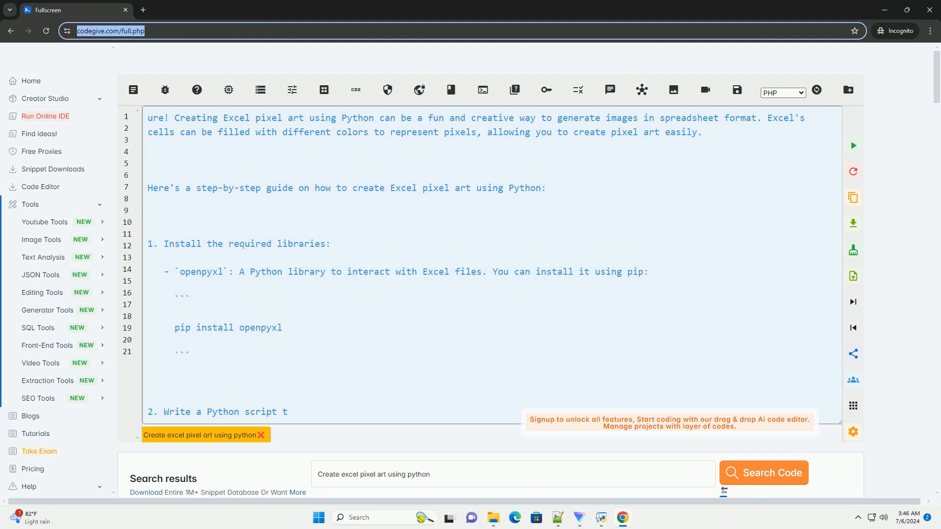
Scroll the editor to follow the script's openpyxl imports, new workbook and start of the pixel art data.
scroll(down, 3)
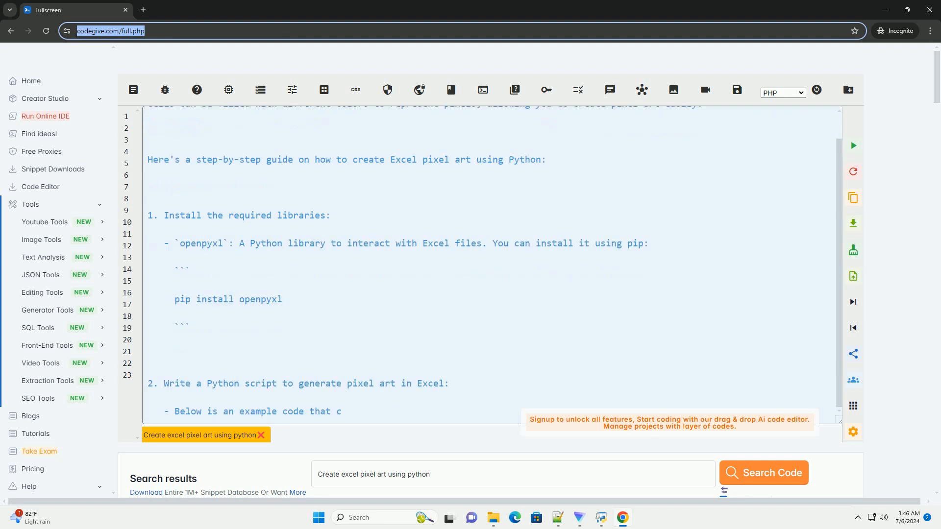
scroll(down, 3)
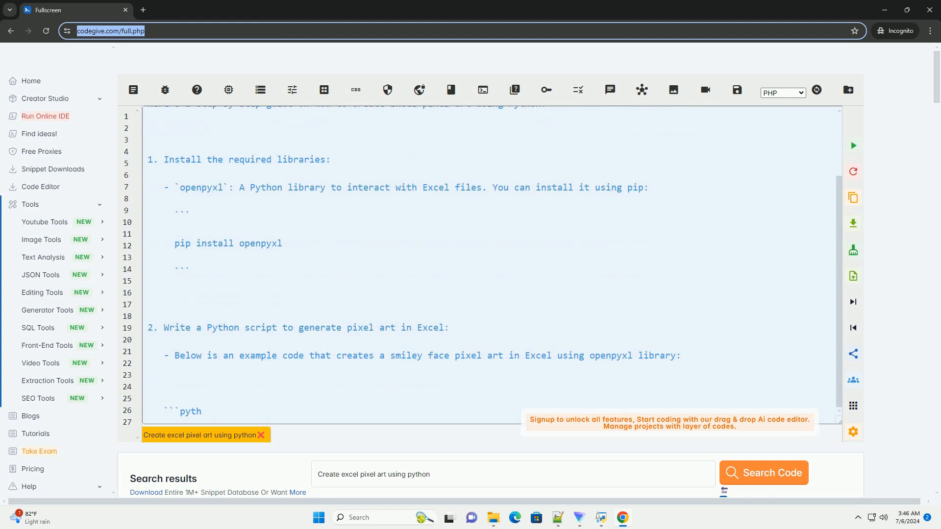
scroll(down, 3)
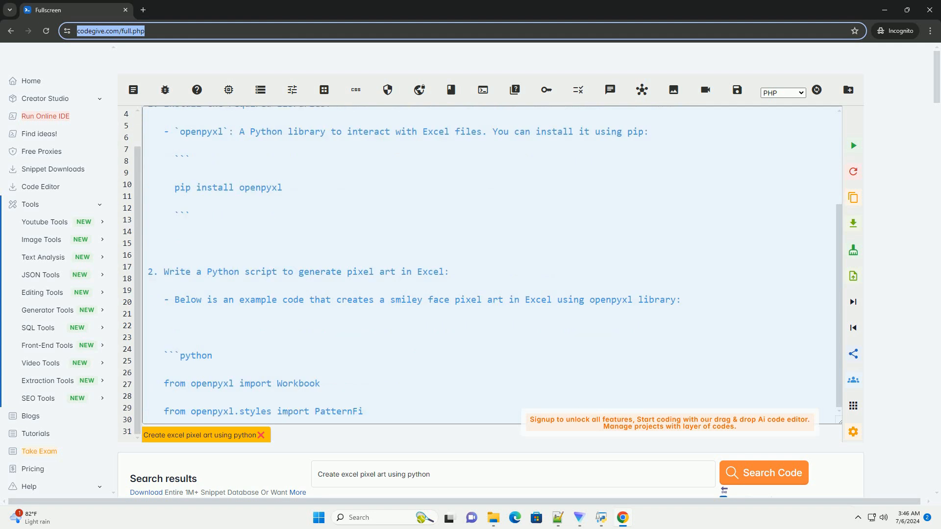
scroll(down, 3)
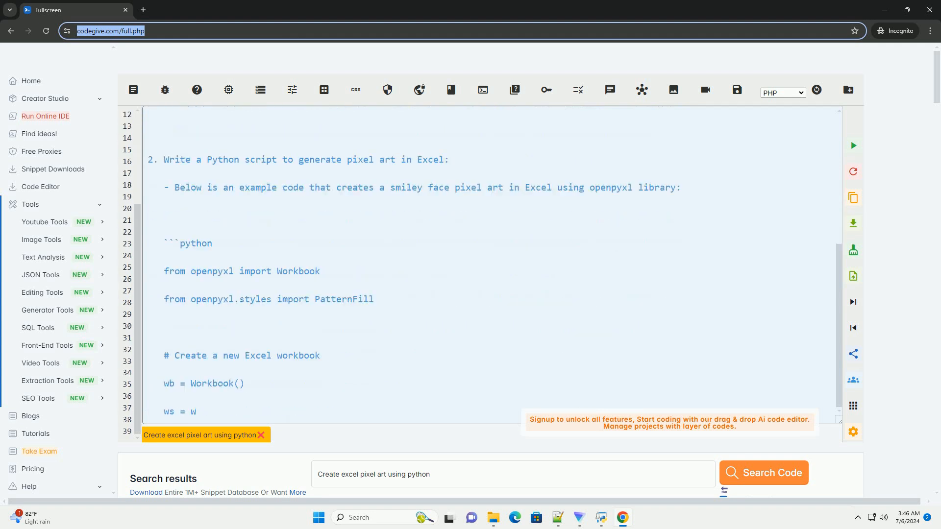
scroll(down, 3)
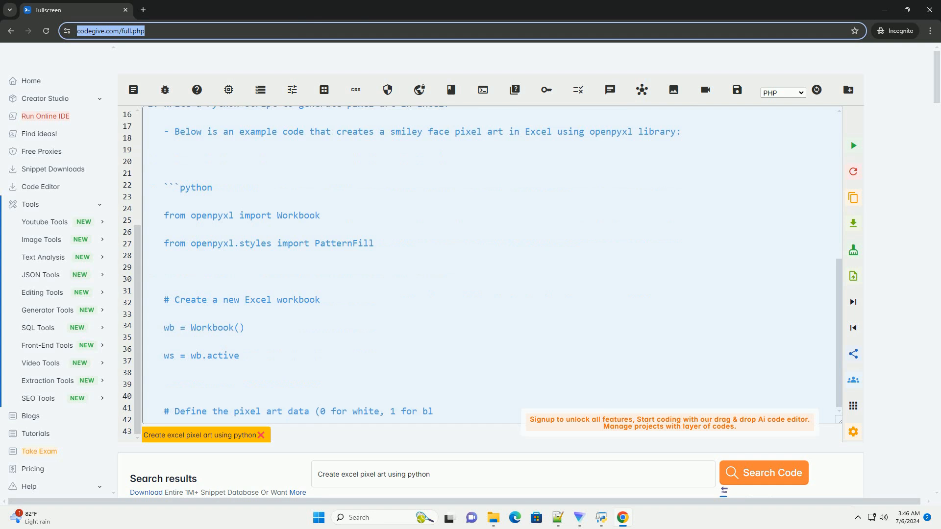
scroll(down, 3)
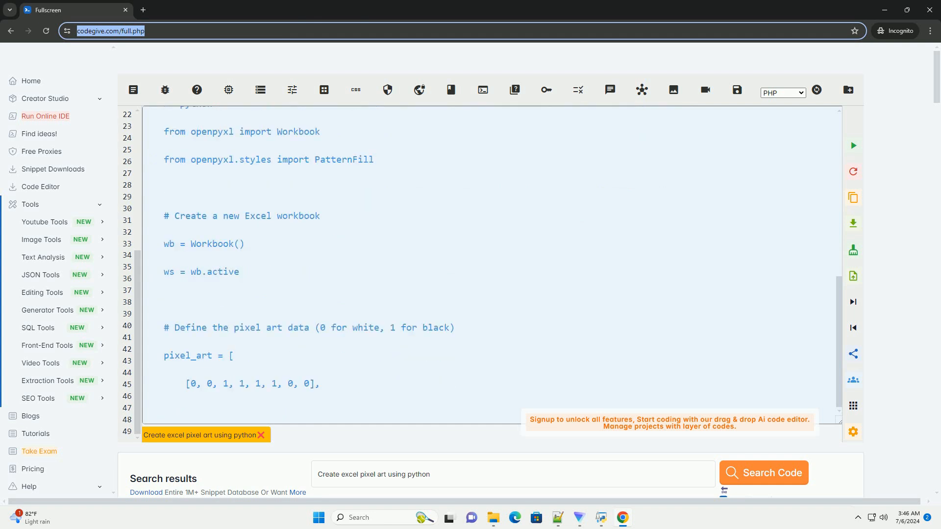
Scroll through the generated 8x8 smiley pixel_art list and the white/black colors dictionary.
scroll(down, 3)
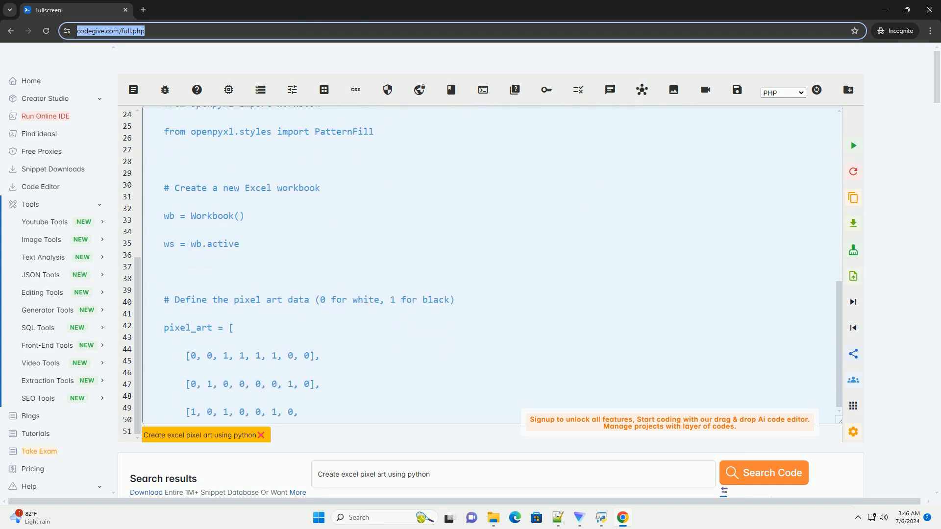
scroll(down, 3)
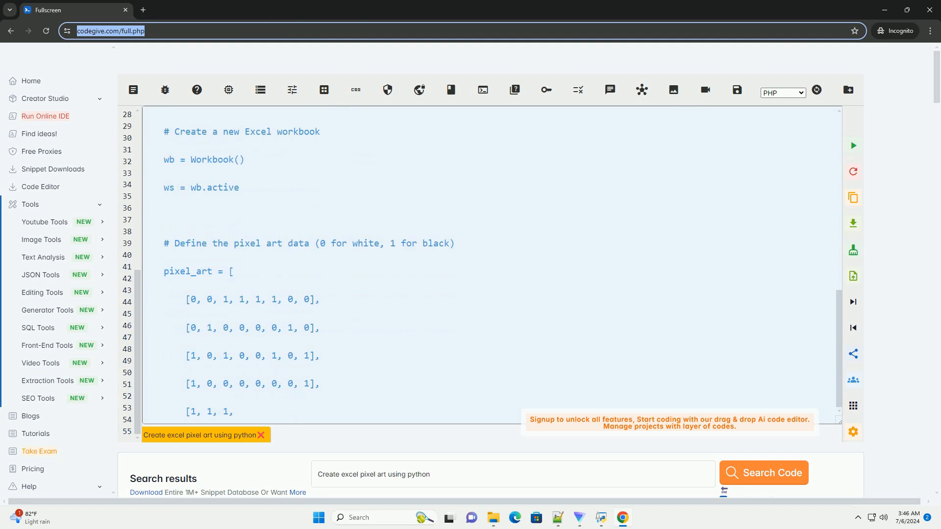
scroll(down, 3)
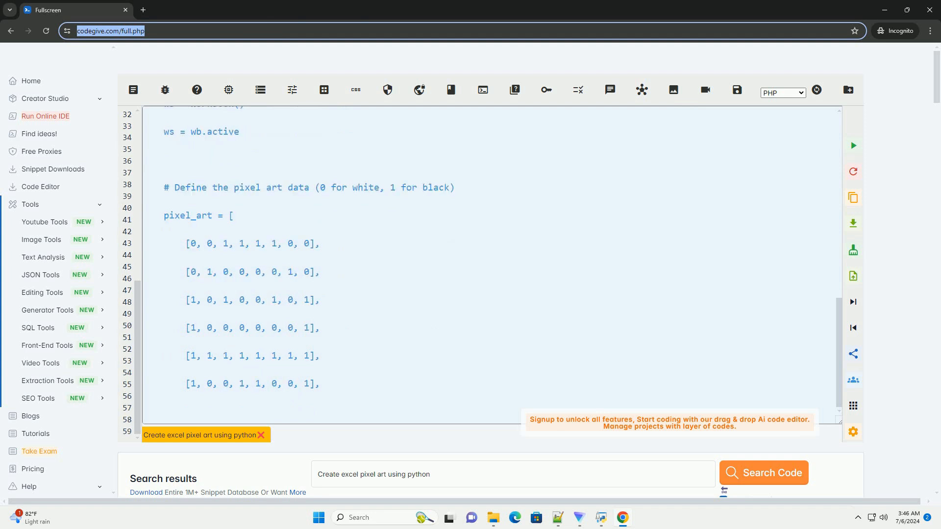
scroll(down, 3)
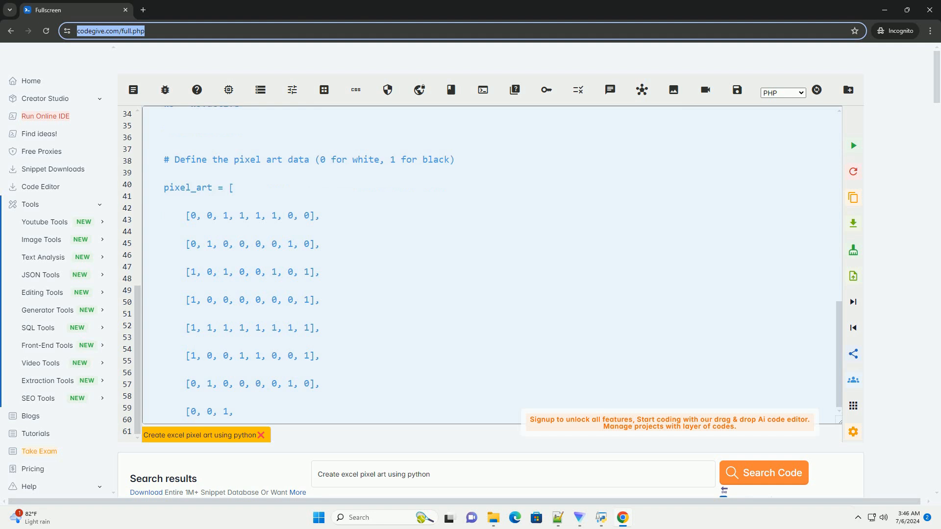
scroll(down, 3)
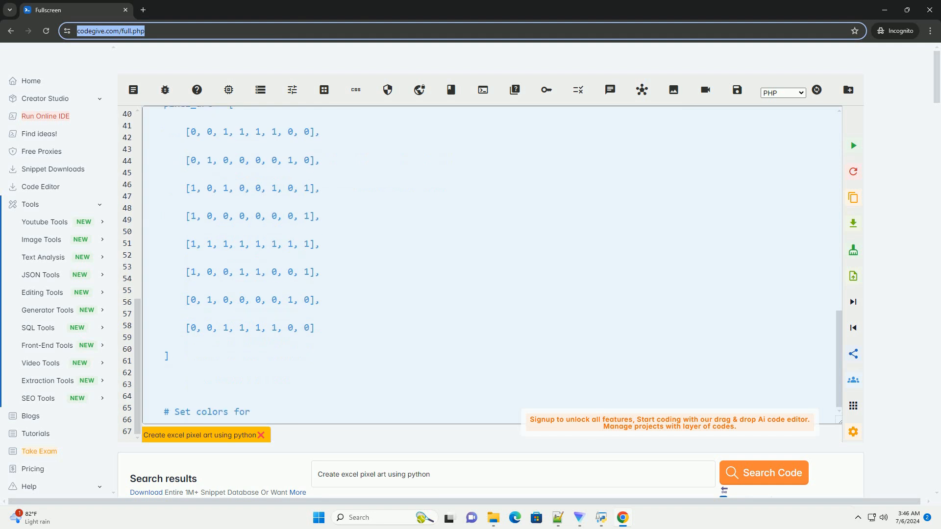
scroll(down, 3)
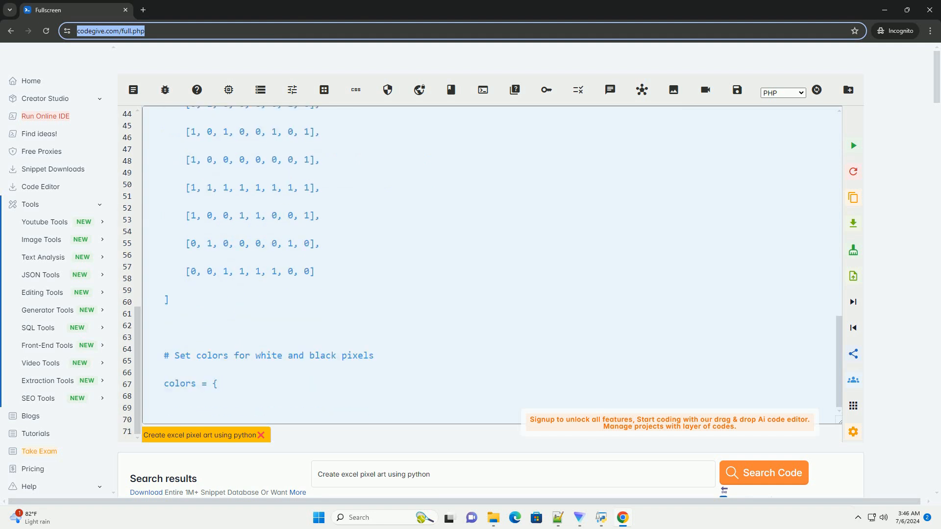
scroll(down, 3)
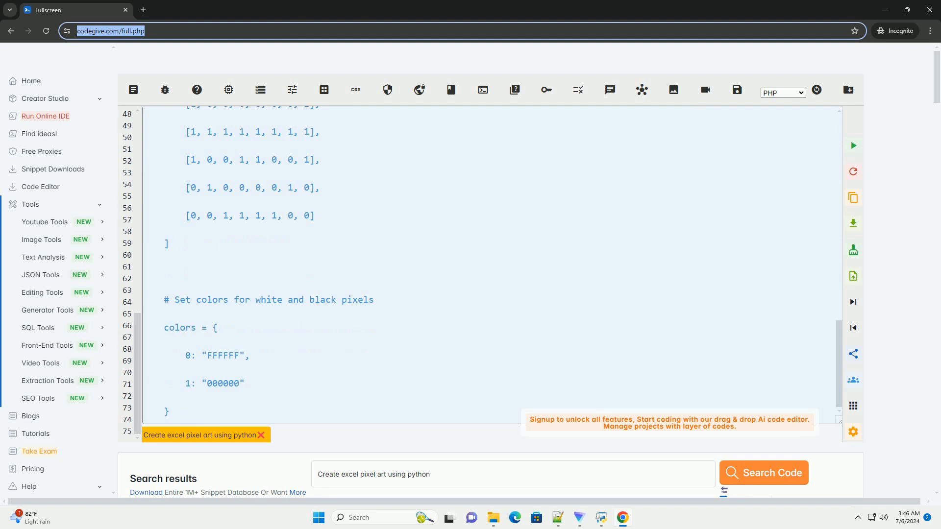
scroll(down, 3)
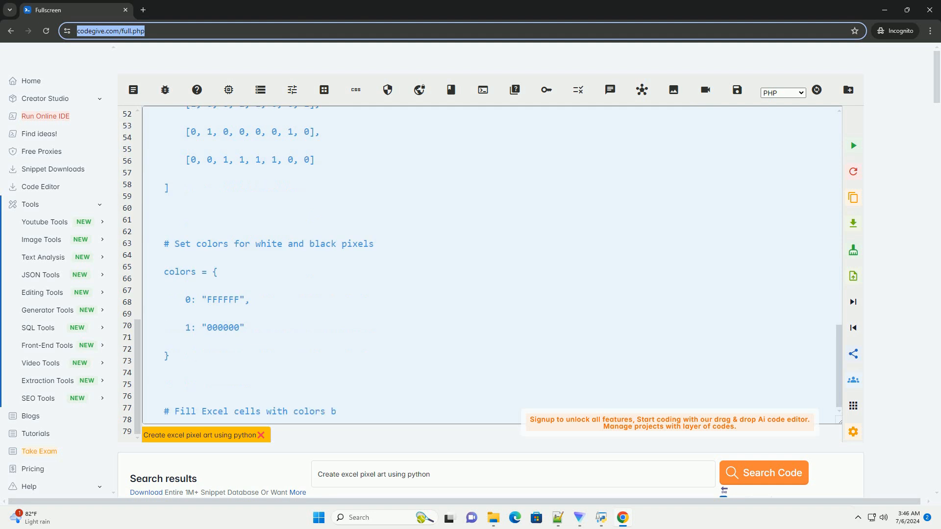
scroll(down, 3)
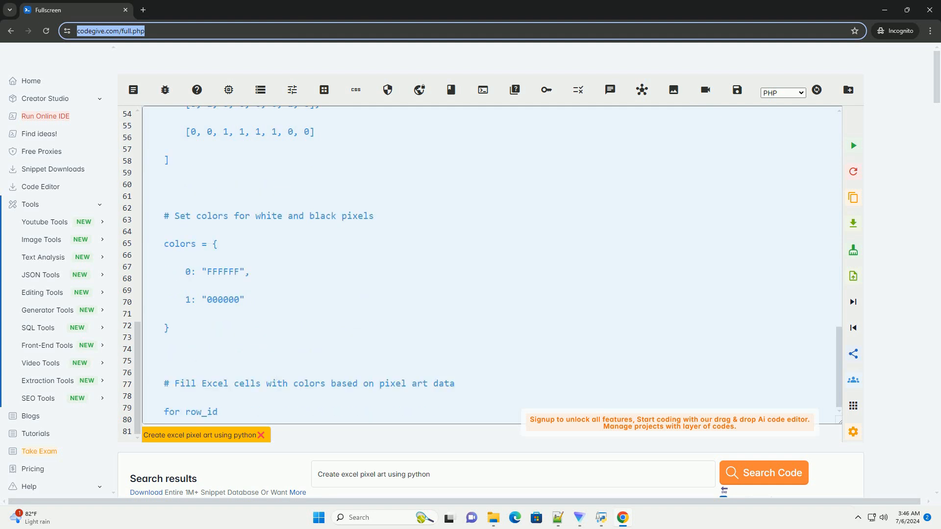
Scroll past the PatternFill cell-filling loop, the wb.save to smiley_face_pixel_art.xlsx and the run-the-script step.
scroll(down, 3)
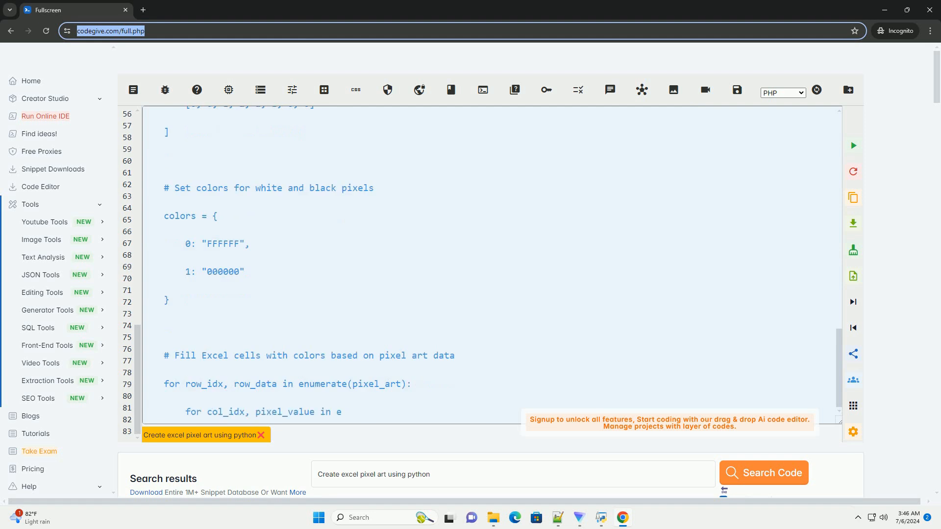
scroll(down, 3)
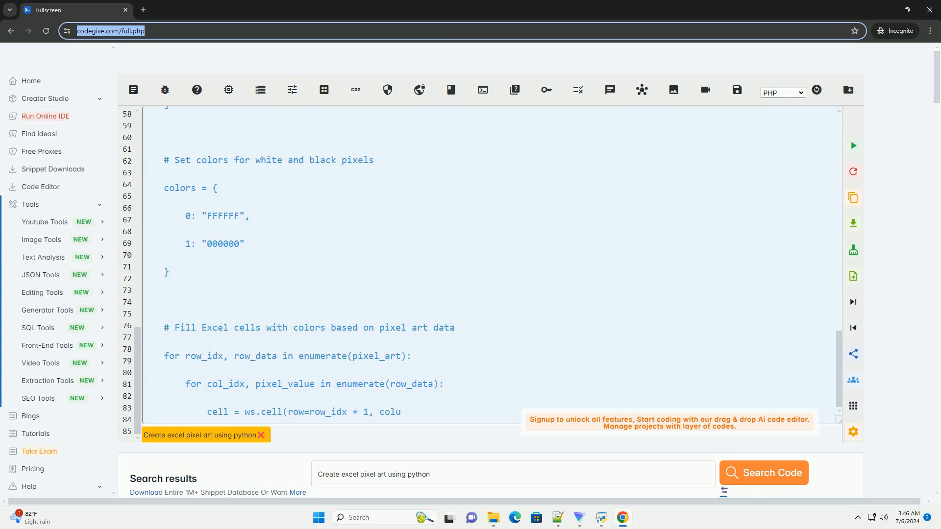
scroll(down, 3)
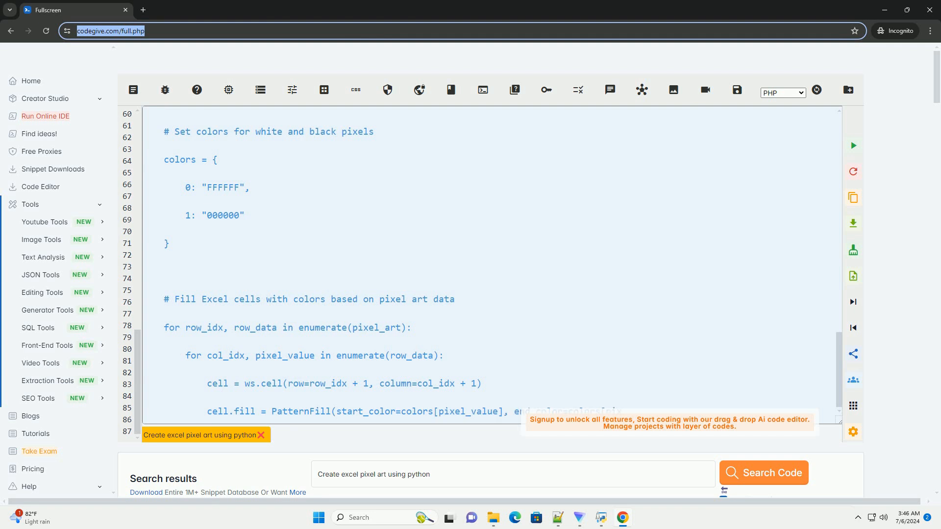
scroll(down, 3)
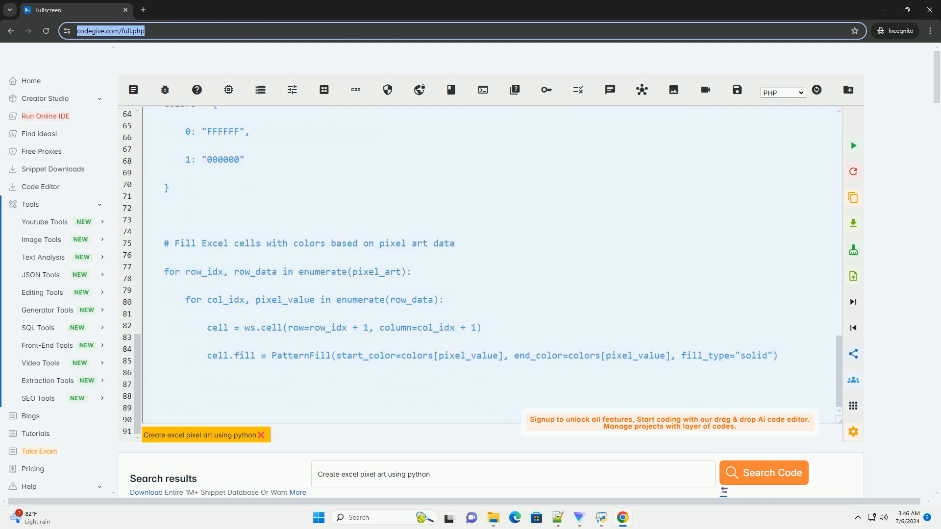
scroll(down, 3)
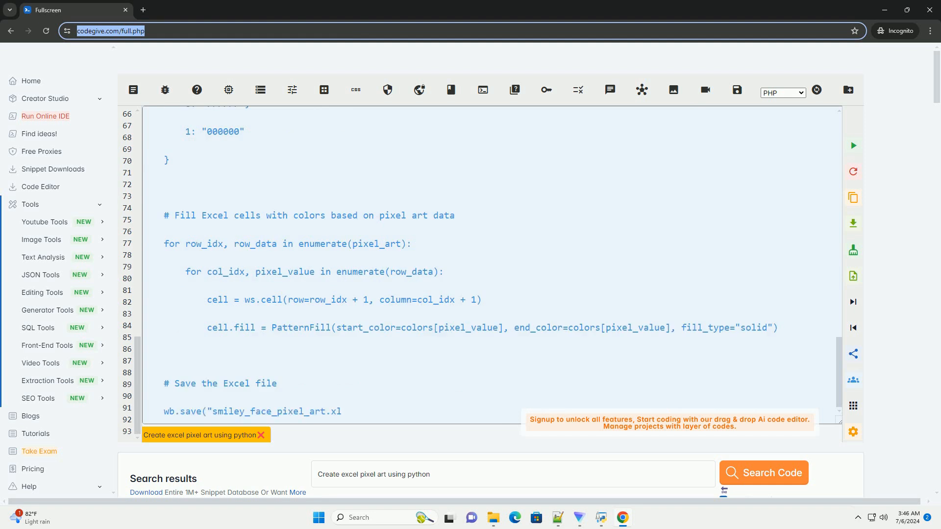
scroll(down, 3)
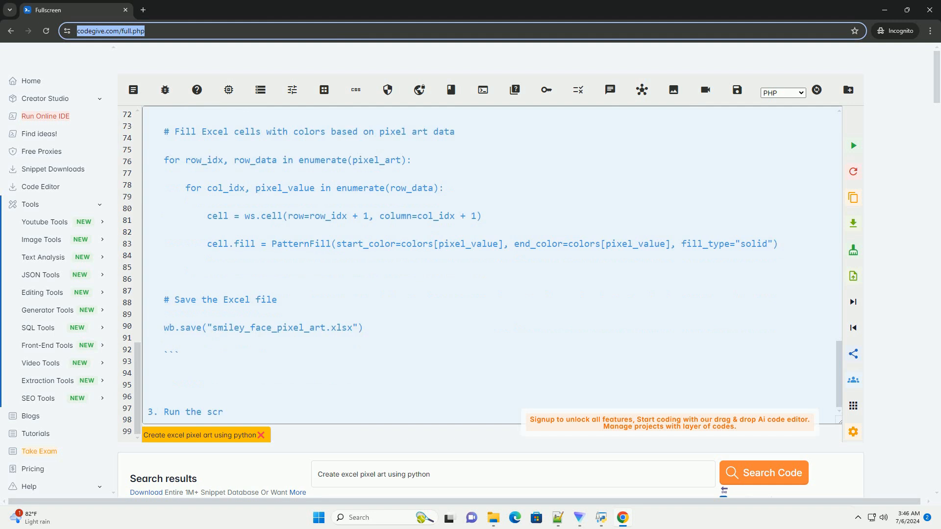
scroll(down, 3)
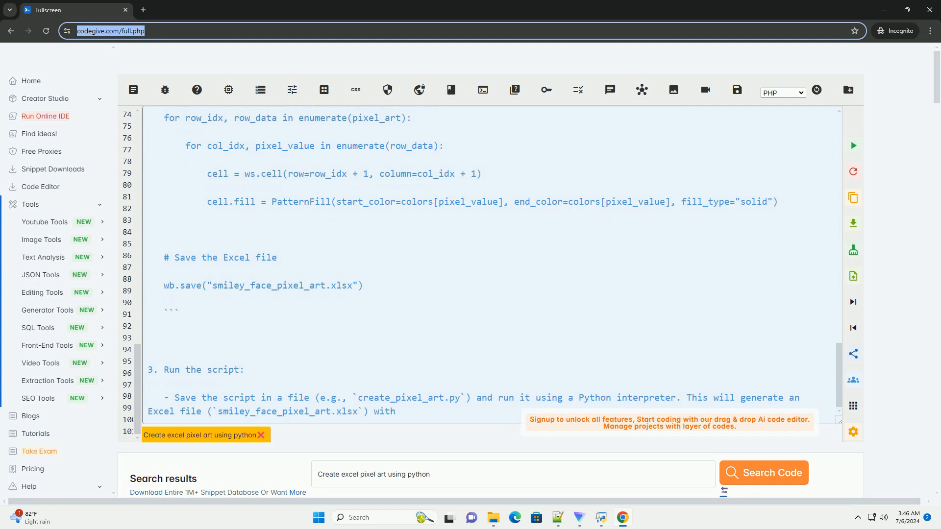
Scroll to the guide's end: the customize-the-pixel-art step and closing note on experimenting with openpyxl.
scroll(down, 3)
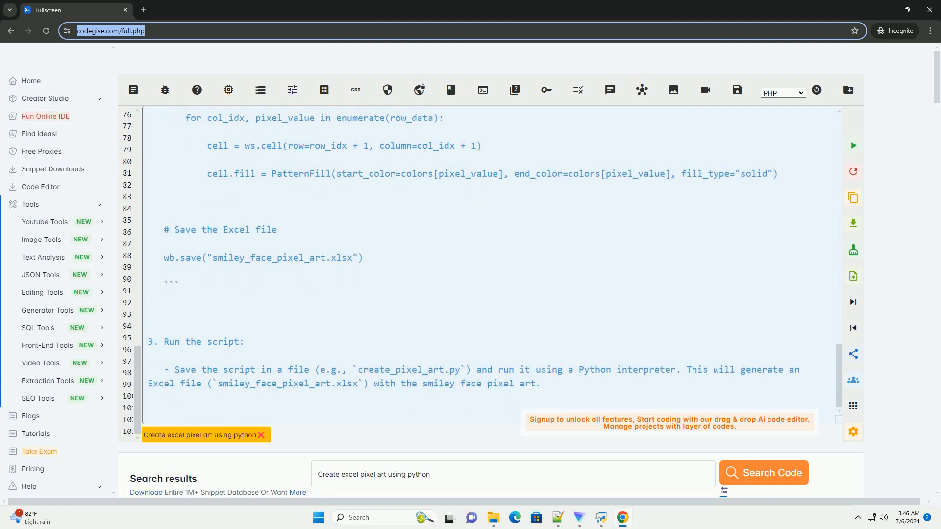
scroll(down, 3)
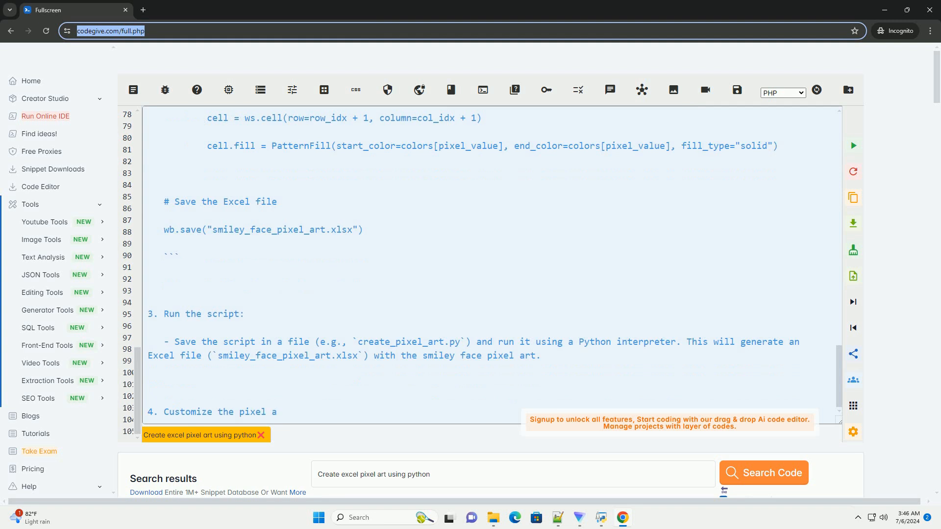
scroll(down, 3)
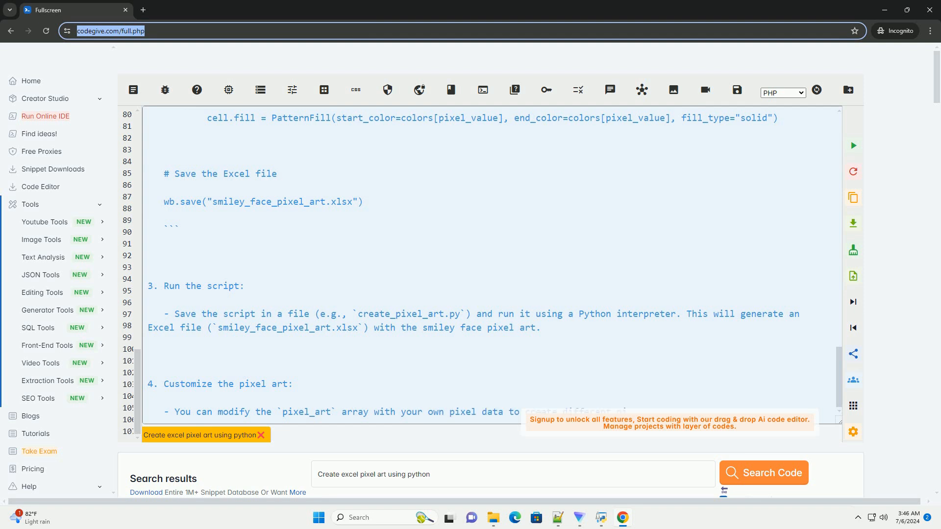
scroll(down, 3)
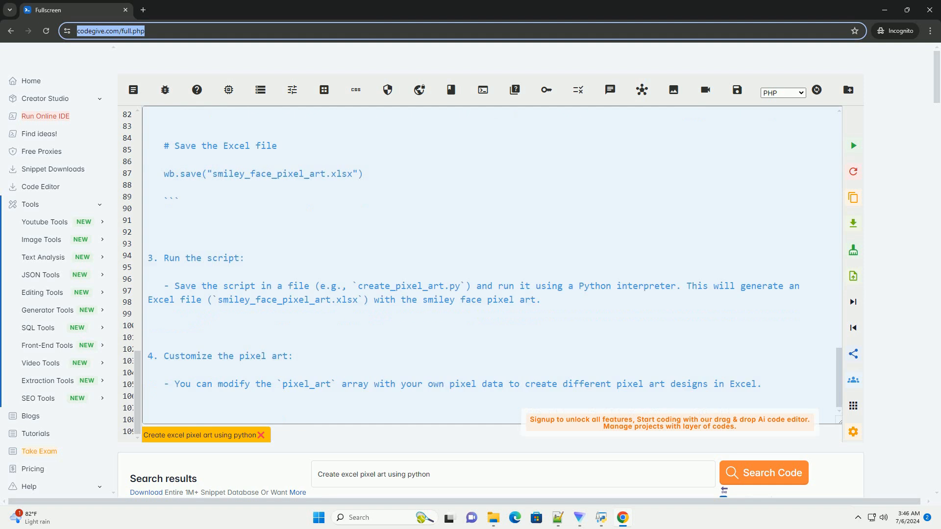
scroll(down, 3)
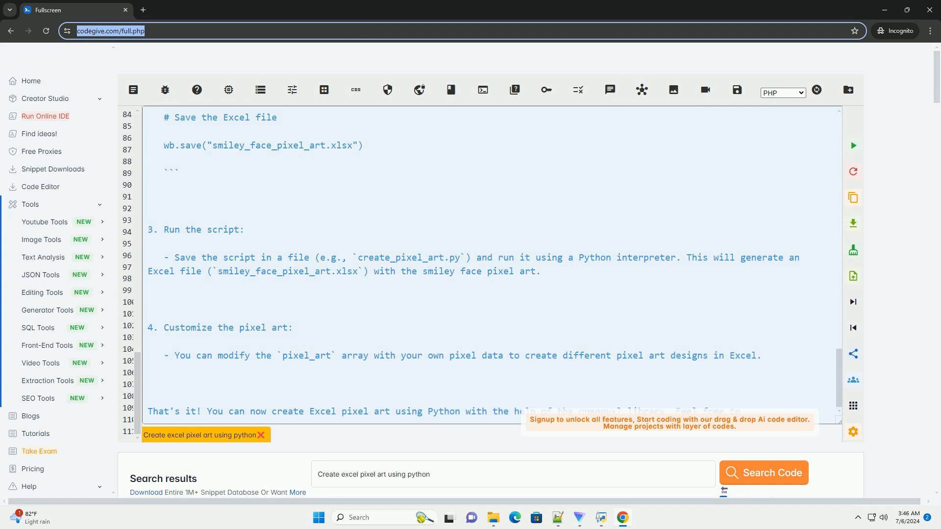
scroll(down, 3)
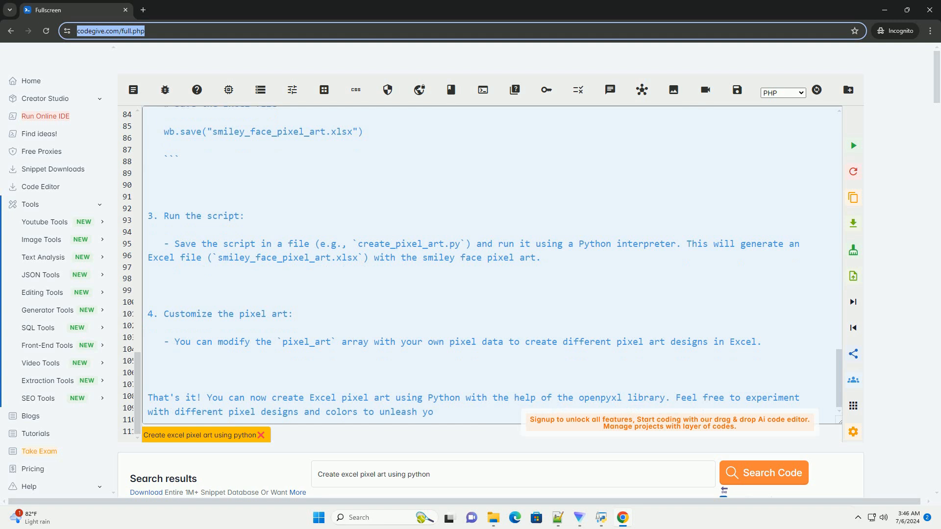
scroll(down, 3)
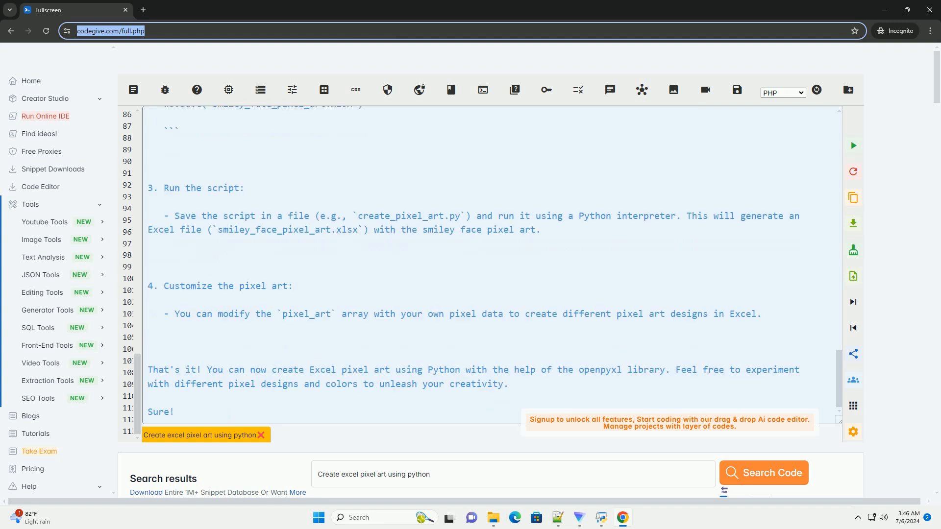